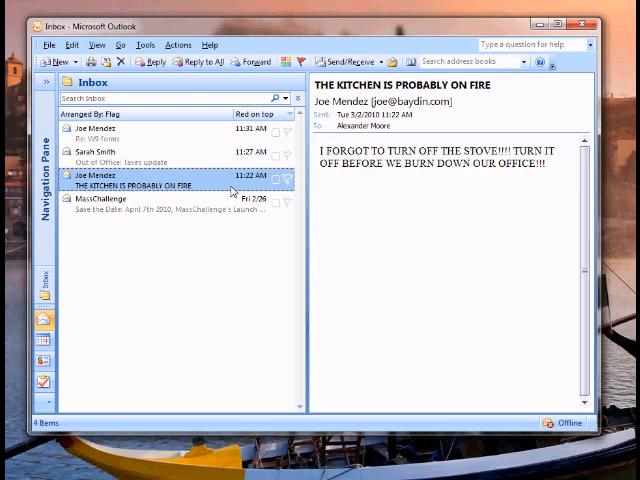
# Step: Defer the kitchen fire email and the Taxes out-of-office reply with Boomerang
pyautogui.click(140, 200)
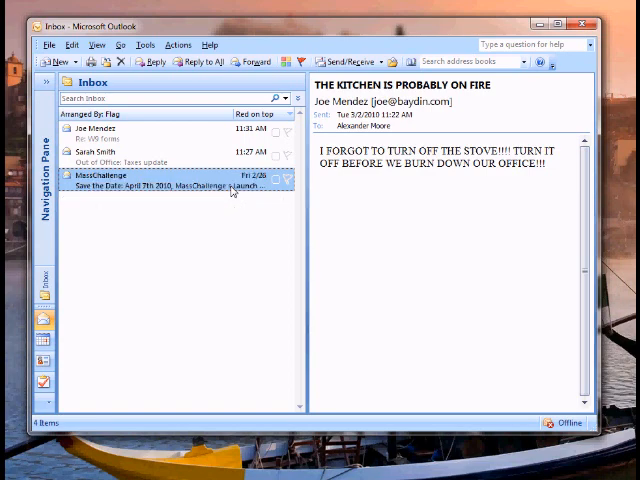
pyautogui.click(150, 152)
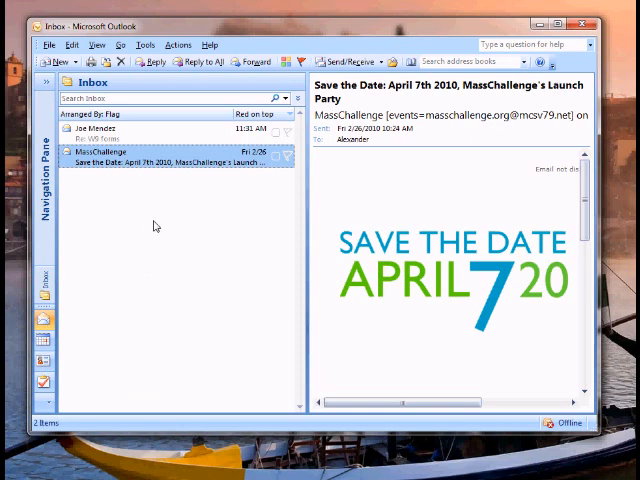
pyautogui.moveTo(338, 186)
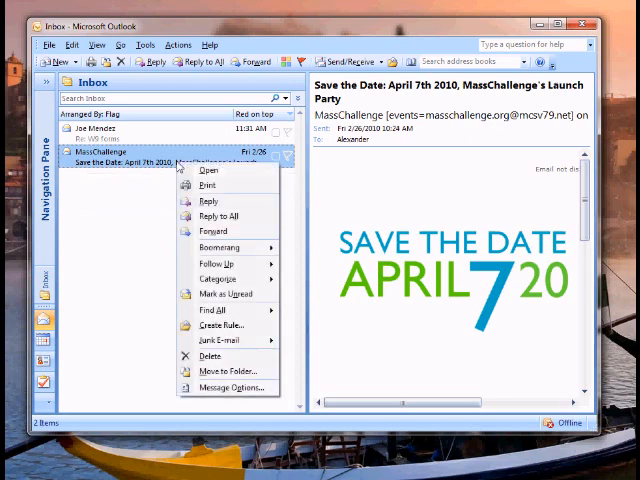
pyautogui.moveTo(220, 247)
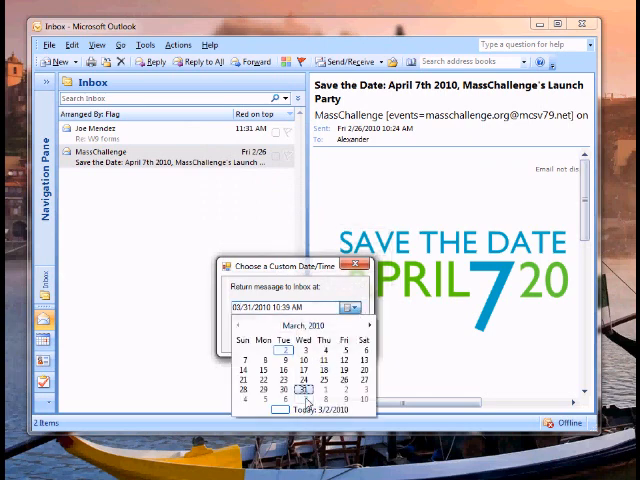
# Step: Pick March 31, 2010 as the MassChallenge email's Boomerang return date
pyautogui.click(303, 390)
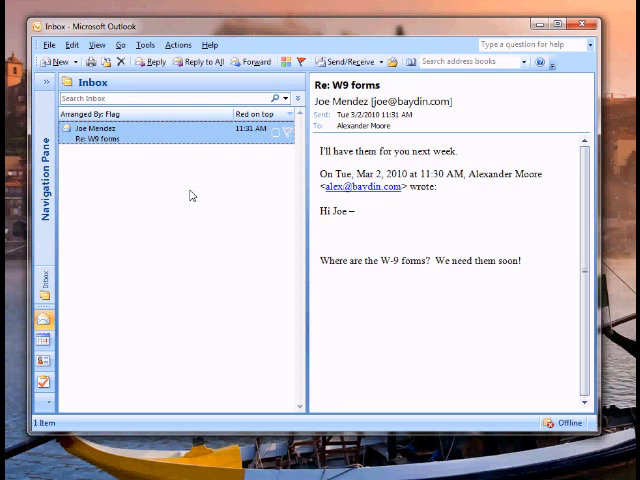
pyautogui.moveTo(164, 141)
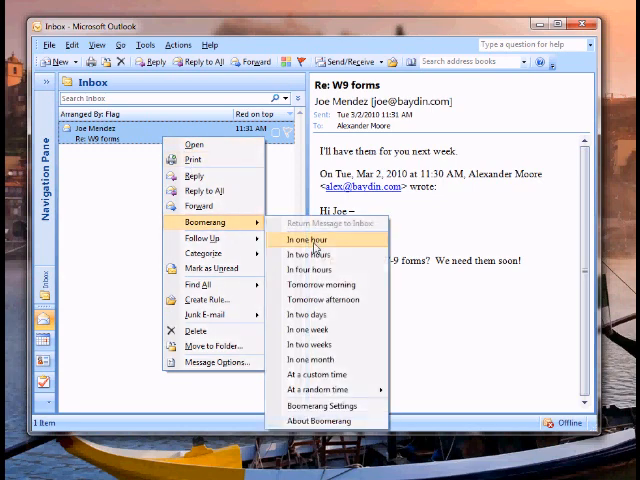
pyautogui.click(307, 240)
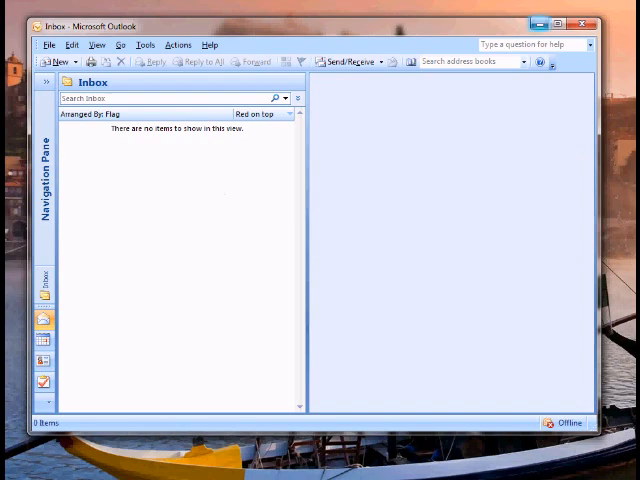
pyautogui.click(526, 25)
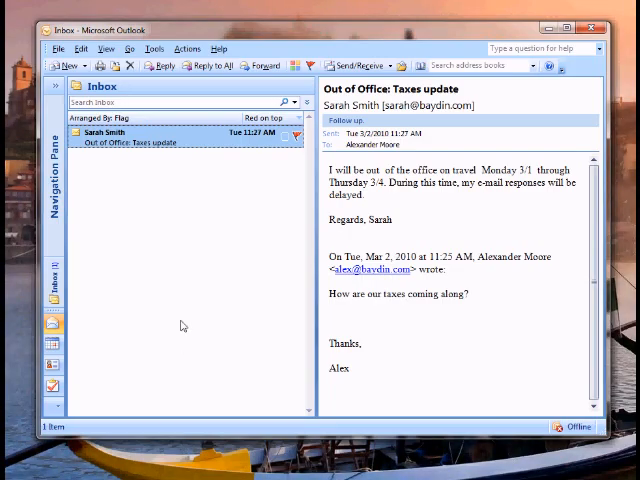
pyautogui.moveTo(166, 184)
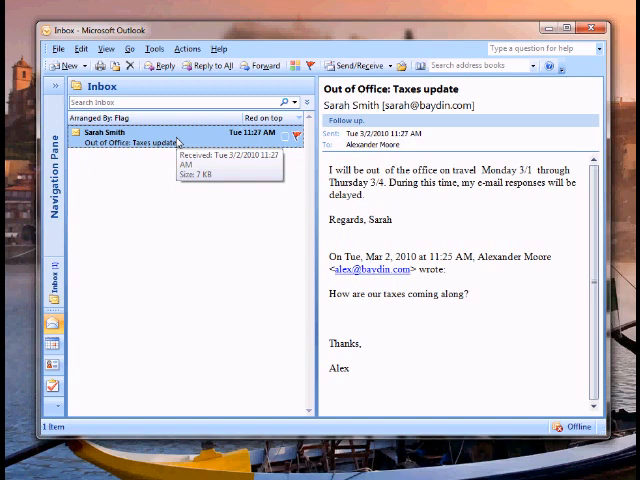
pyautogui.click(129, 66)
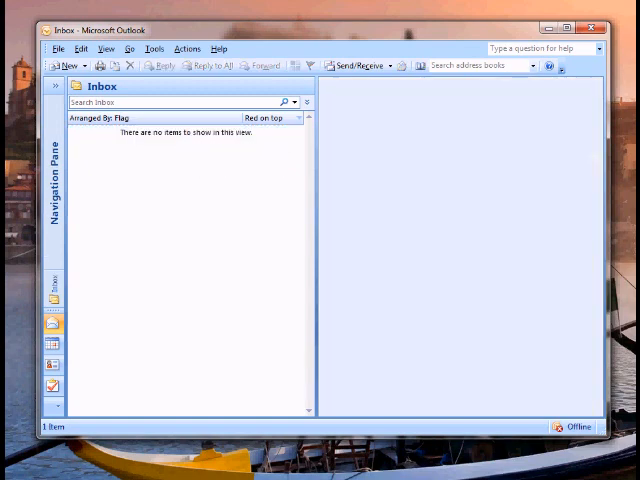